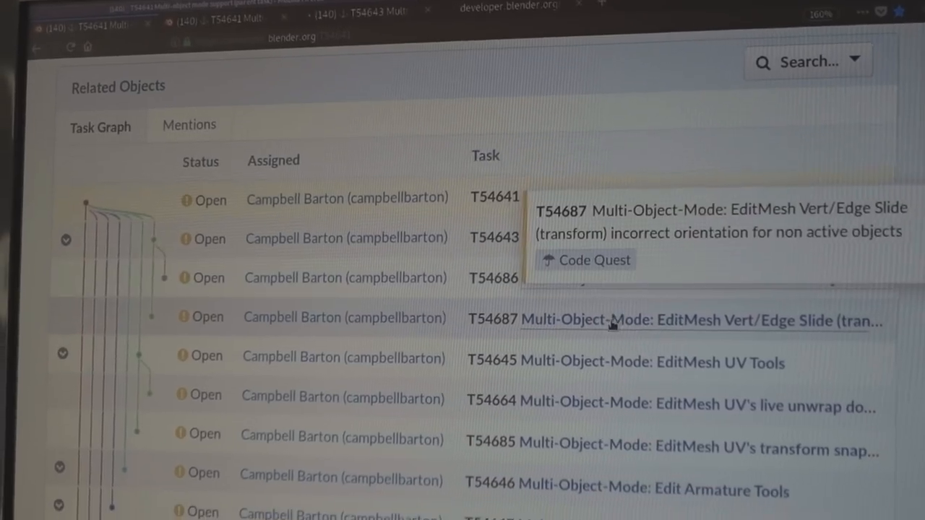
pyautogui.scroll(-3)
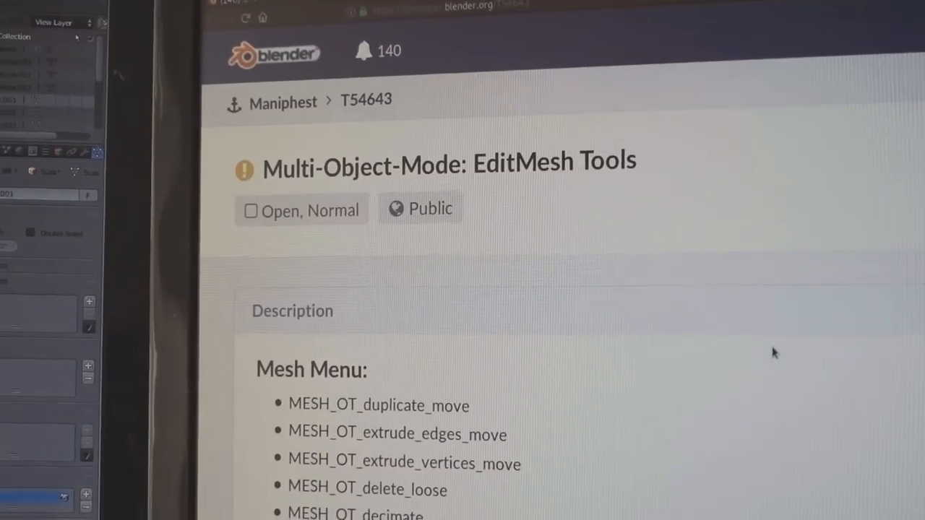
pyautogui.scroll(-3)
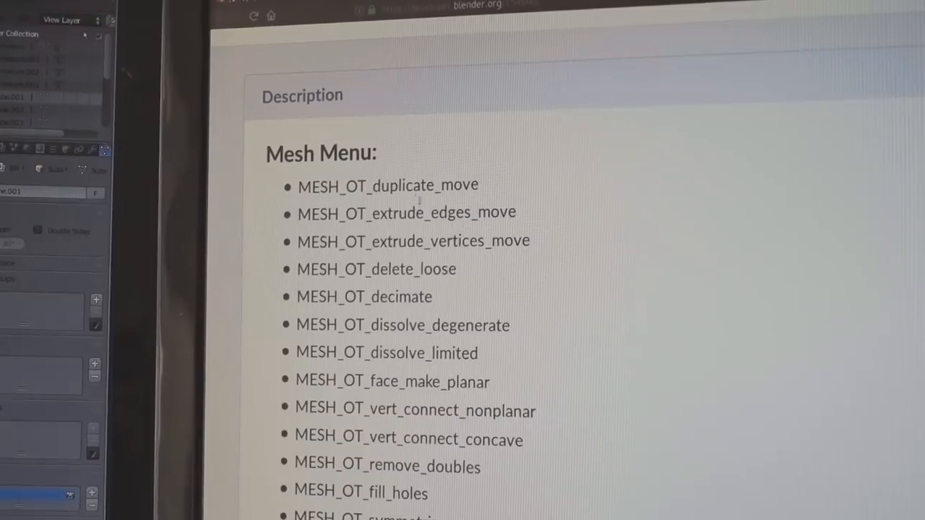
pyautogui.scroll(-3)
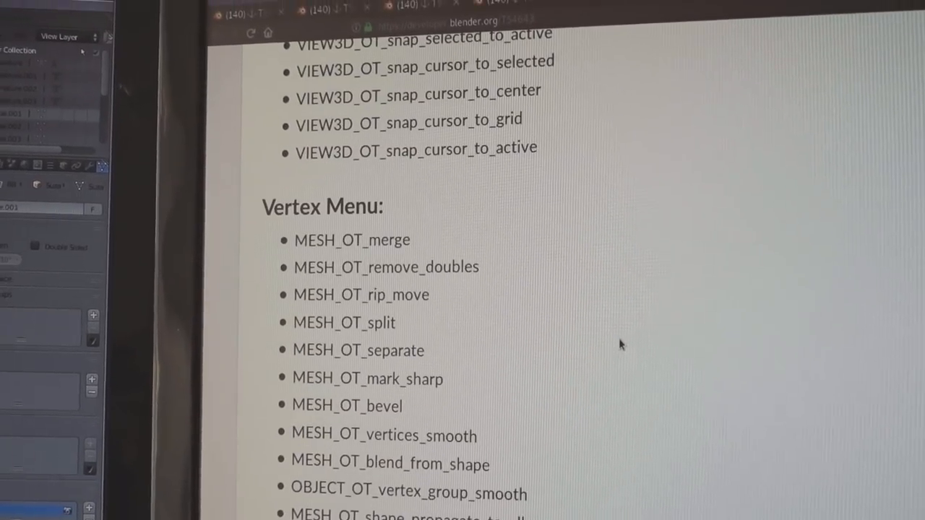
pyautogui.scroll(-3)
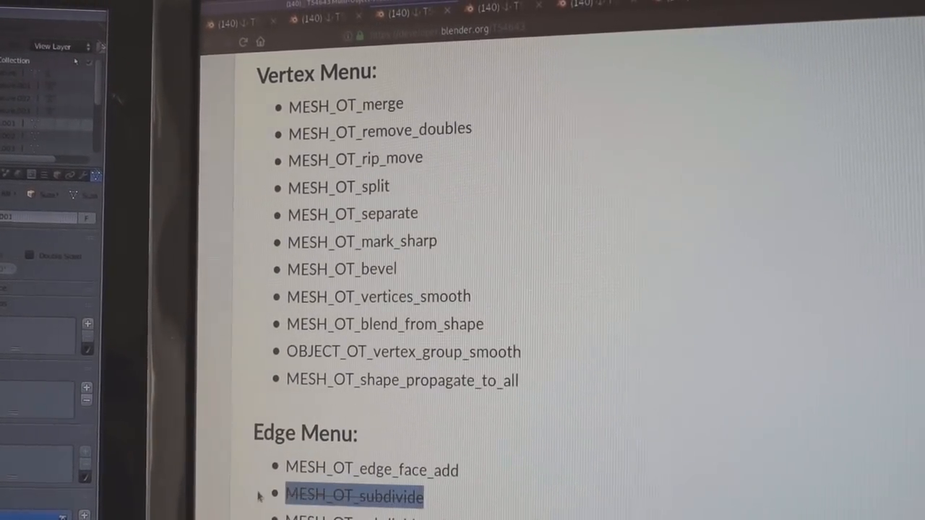
pyautogui.scroll(-3)
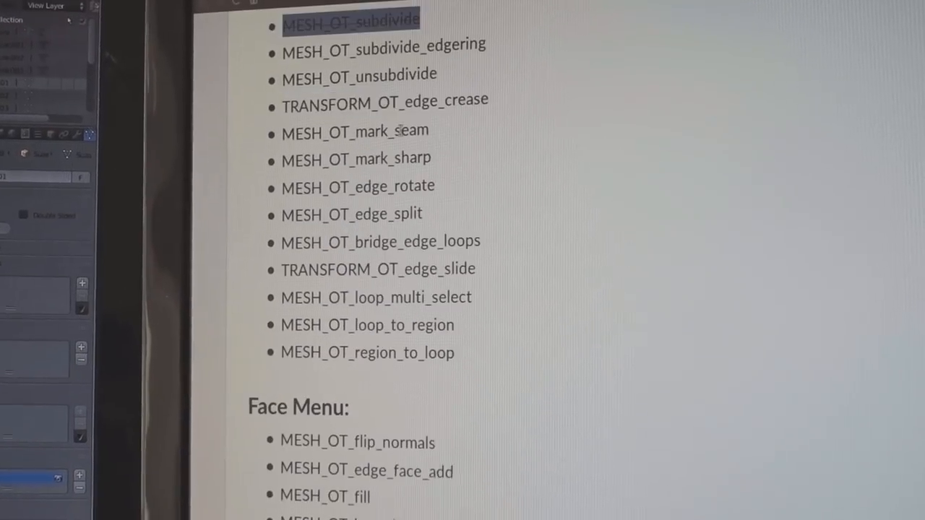
pyautogui.scroll(-3)
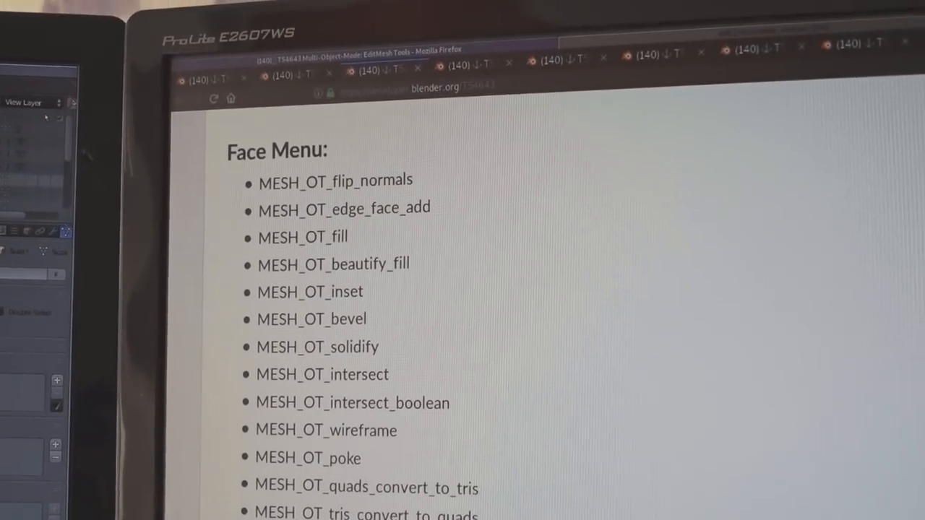
pyautogui.scroll(-3)
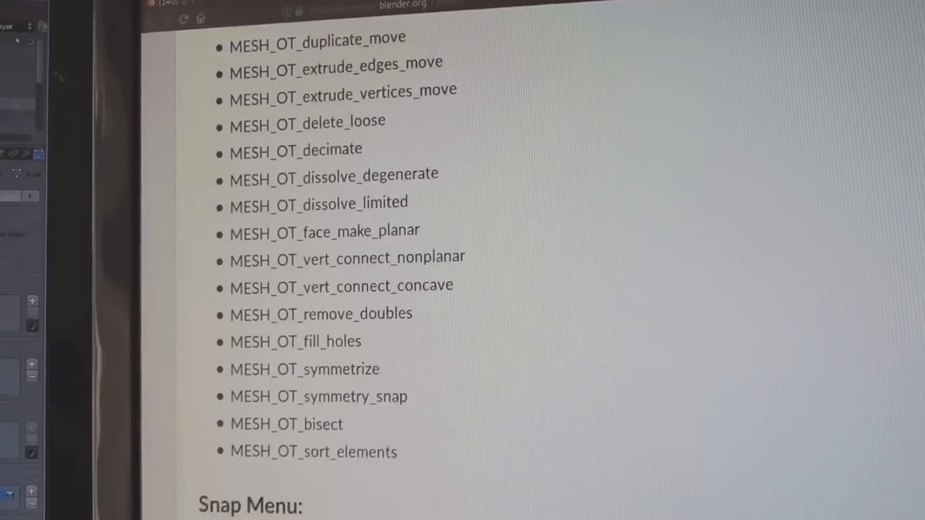
pyautogui.scroll(-3)
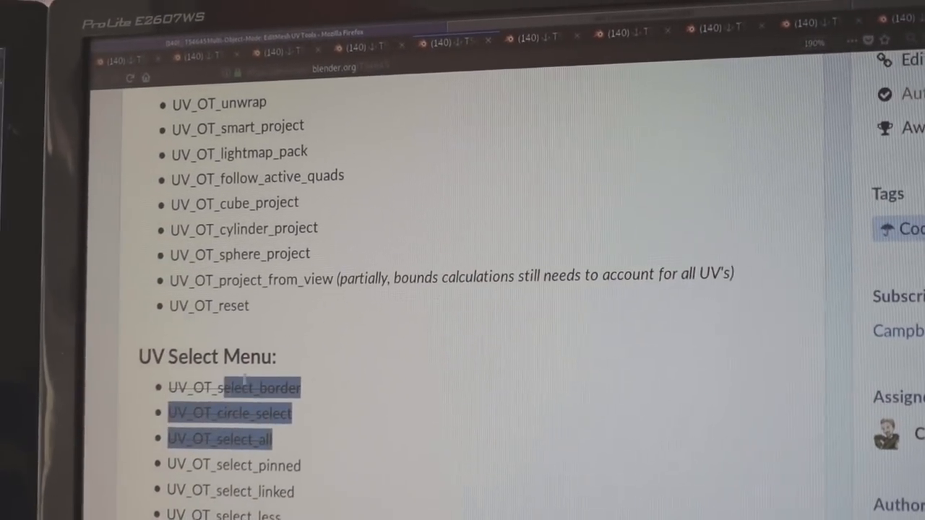
pyautogui.scroll(-3)
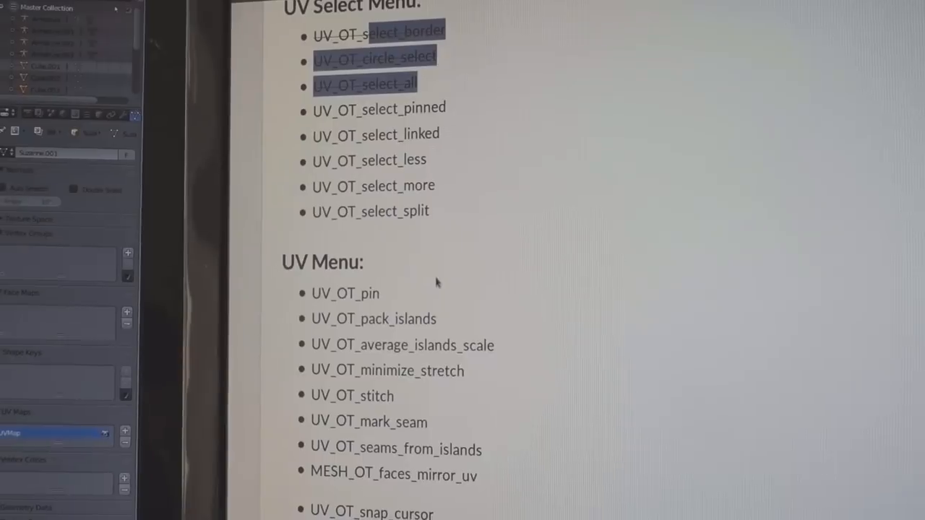